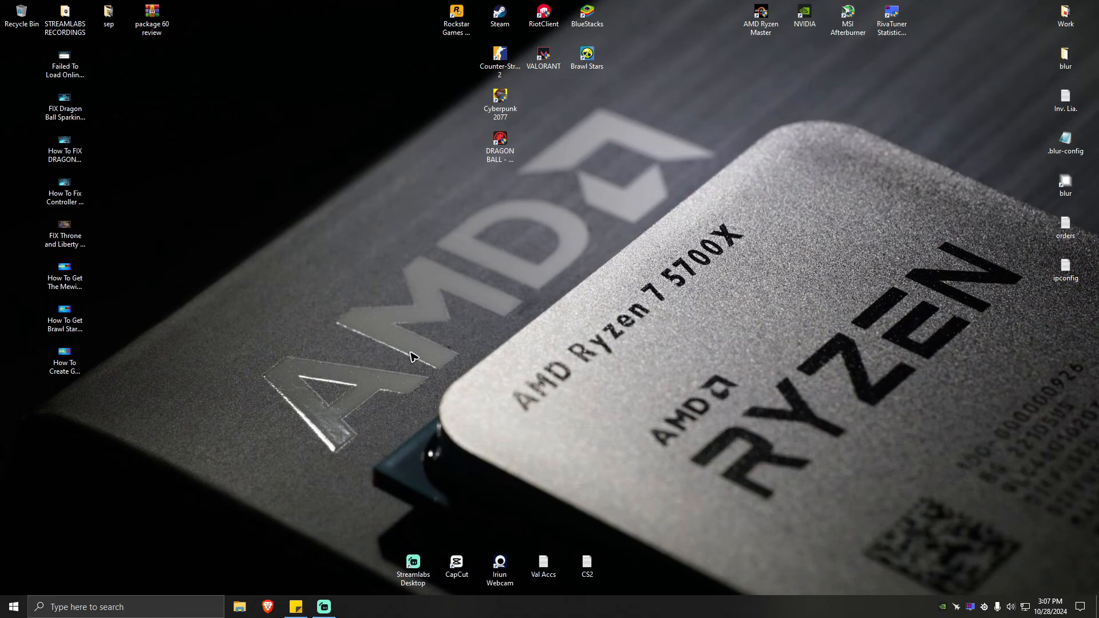
mouse_move(479, 370)
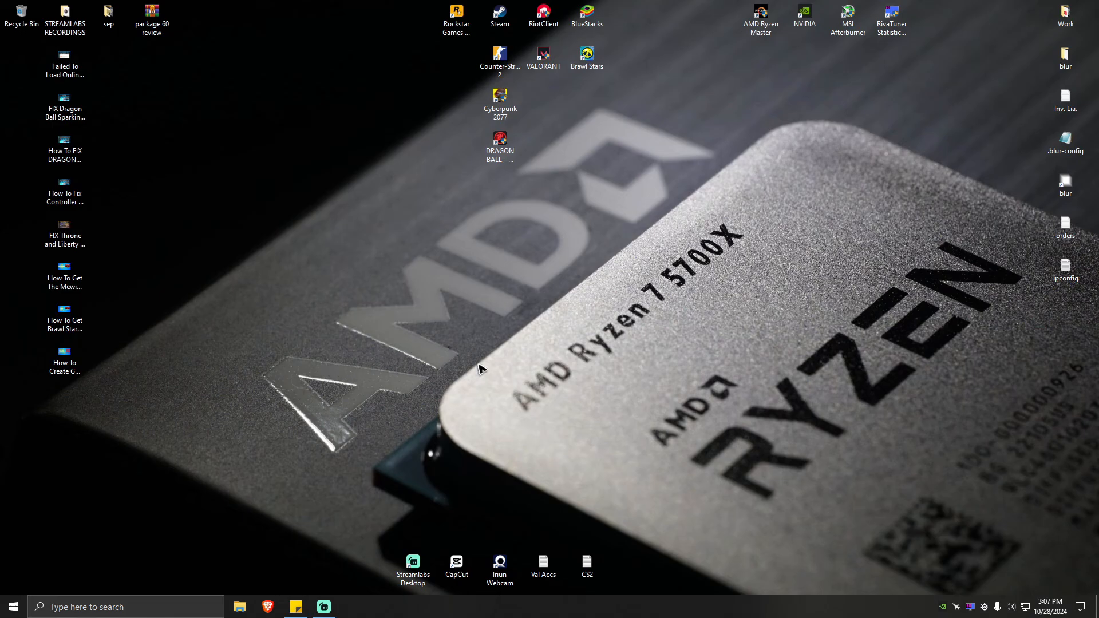
mouse_move(454, 351)
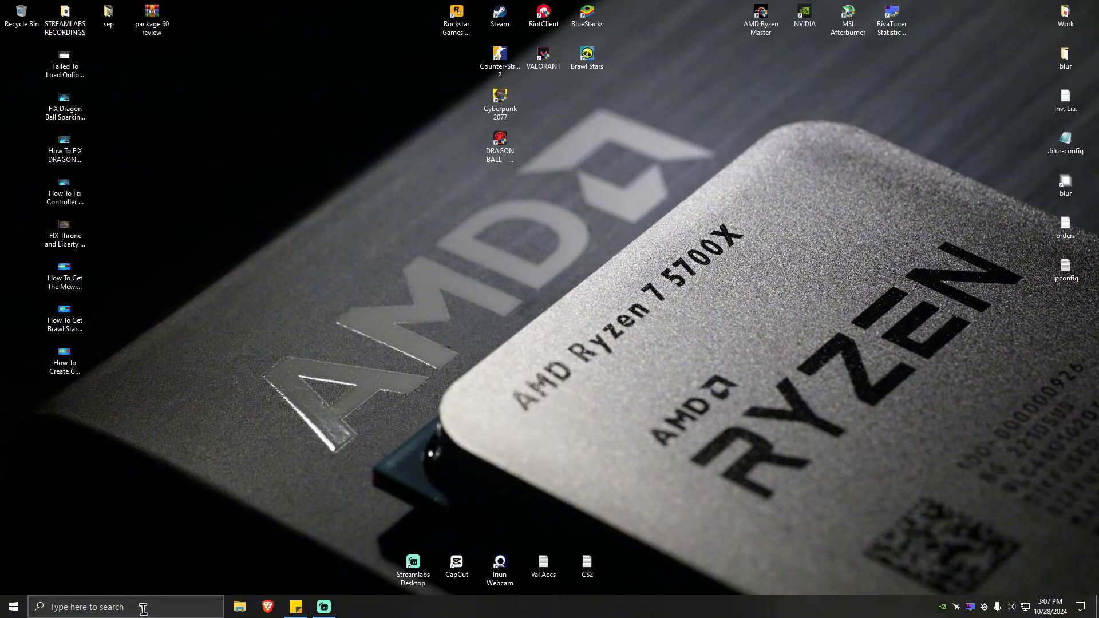
Search 'system Information' from the Start menu on the way to Windows Update settings
type("system Information")
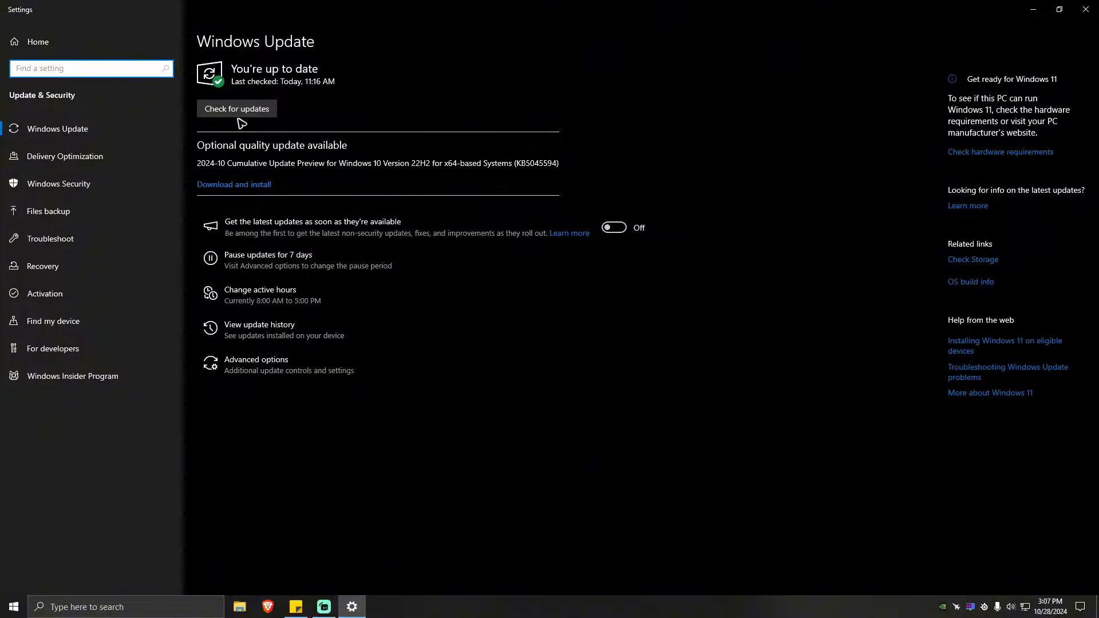
mouse_move(317, 155)
type("defender")
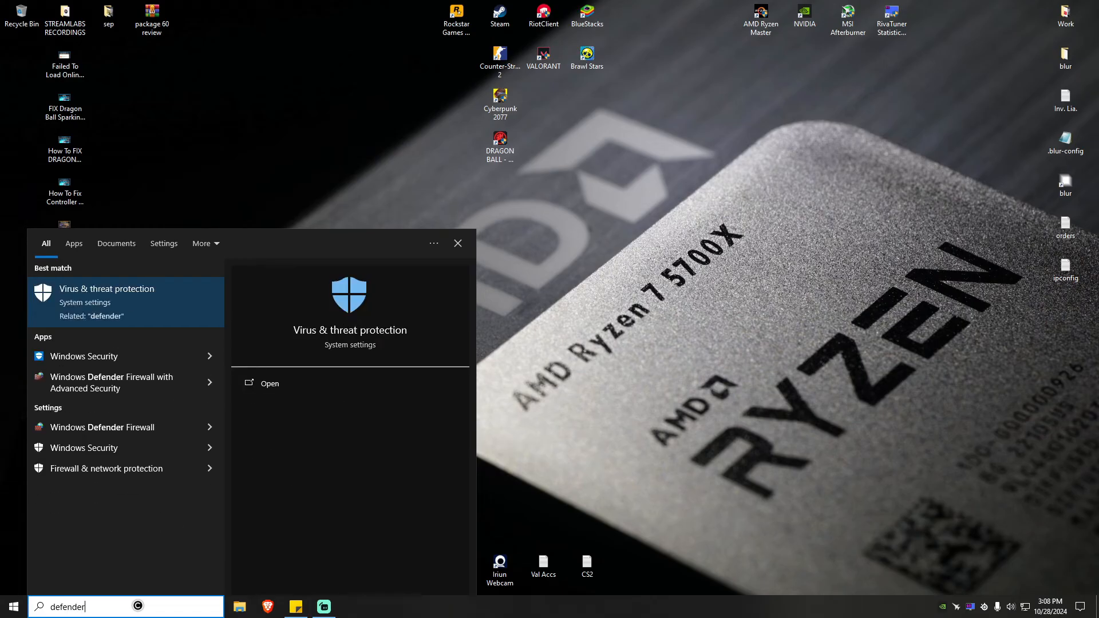
View Virus & threat protection and its Protection history in Windows Security
left_click(106, 288)
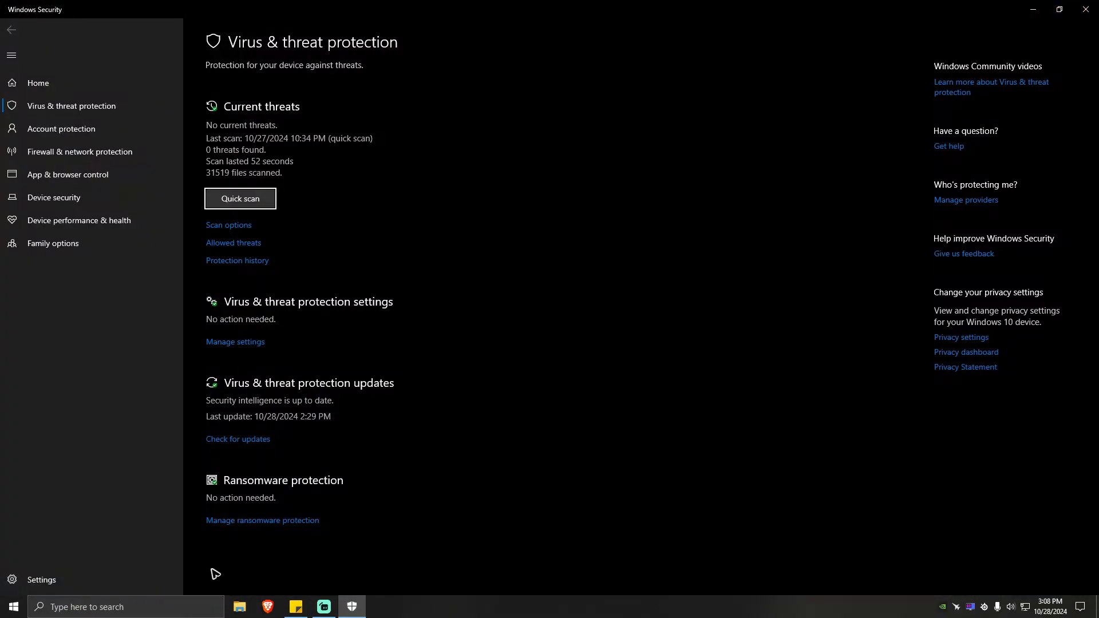
mouse_move(330, 110)
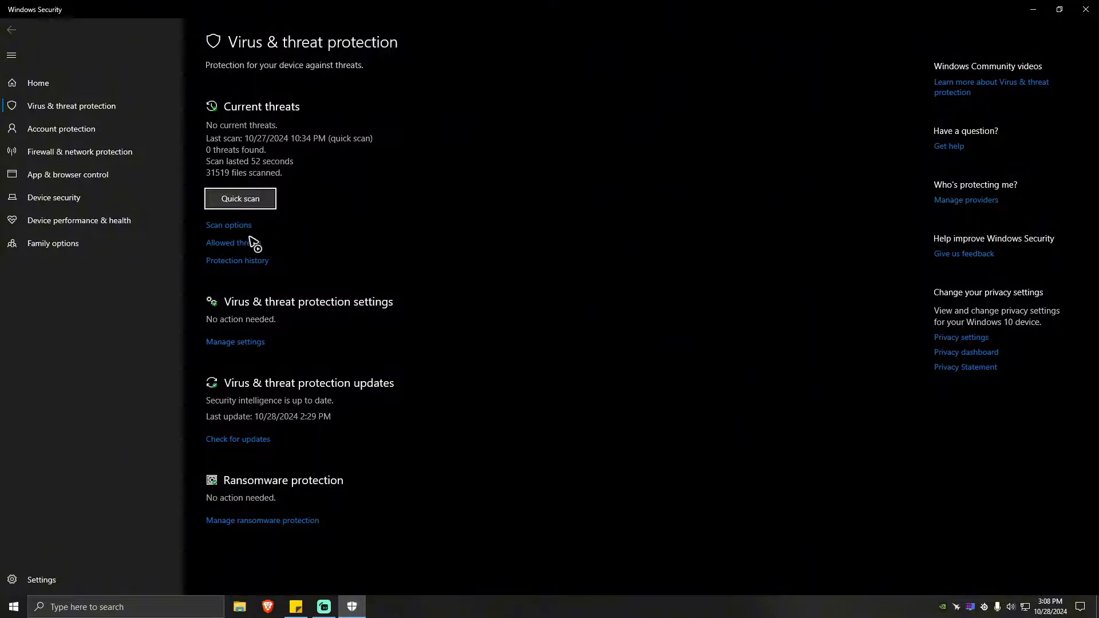
left_click(237, 260)
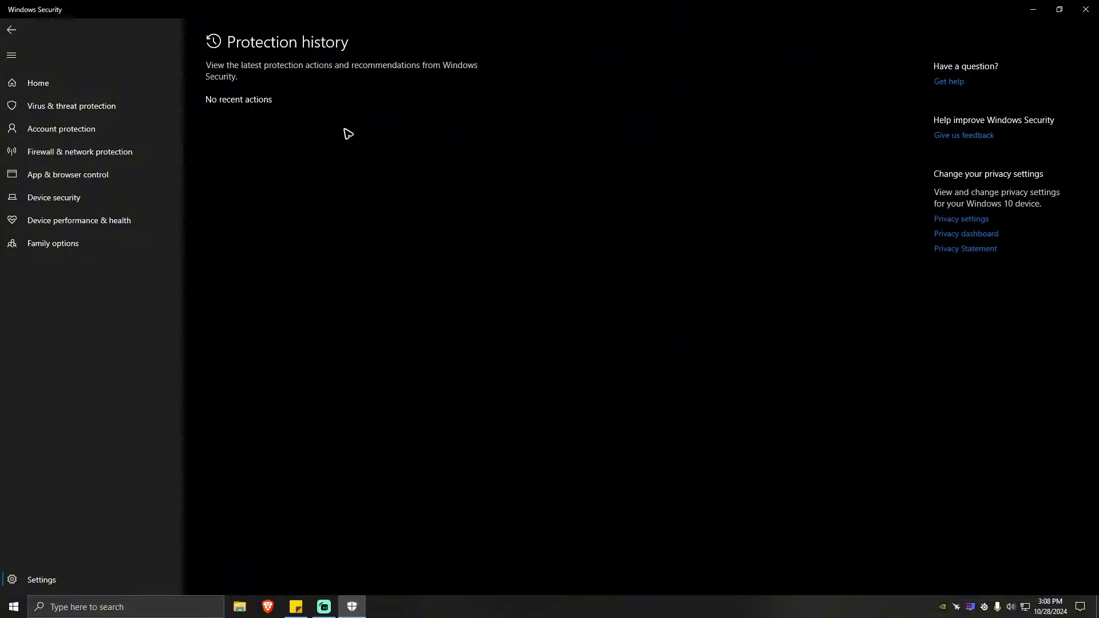
mouse_move(410, 154)
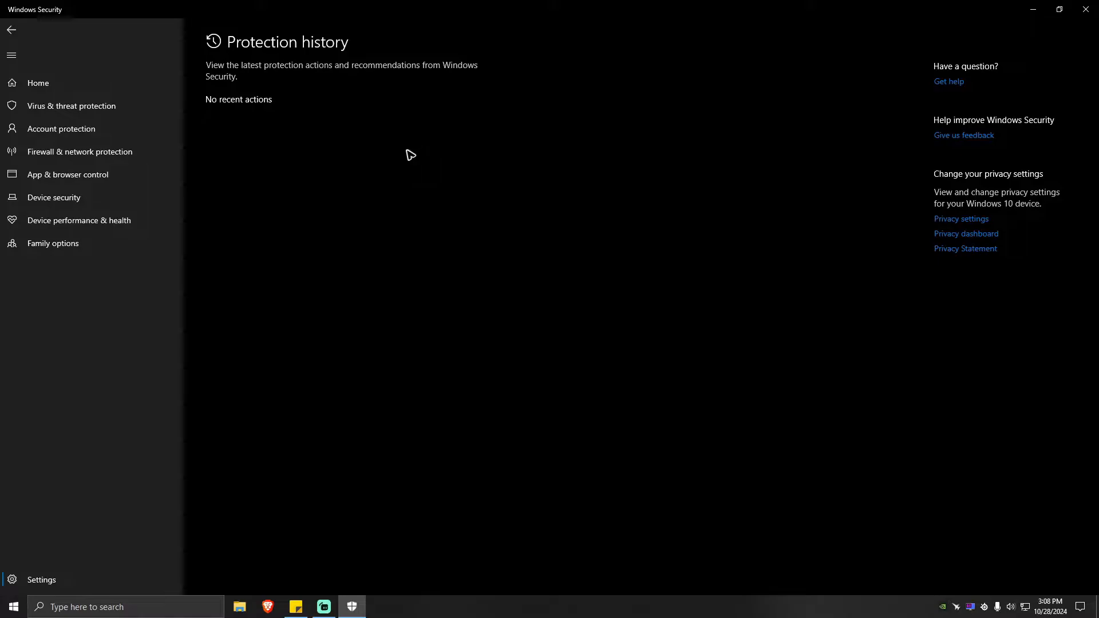
mouse_move(400, 255)
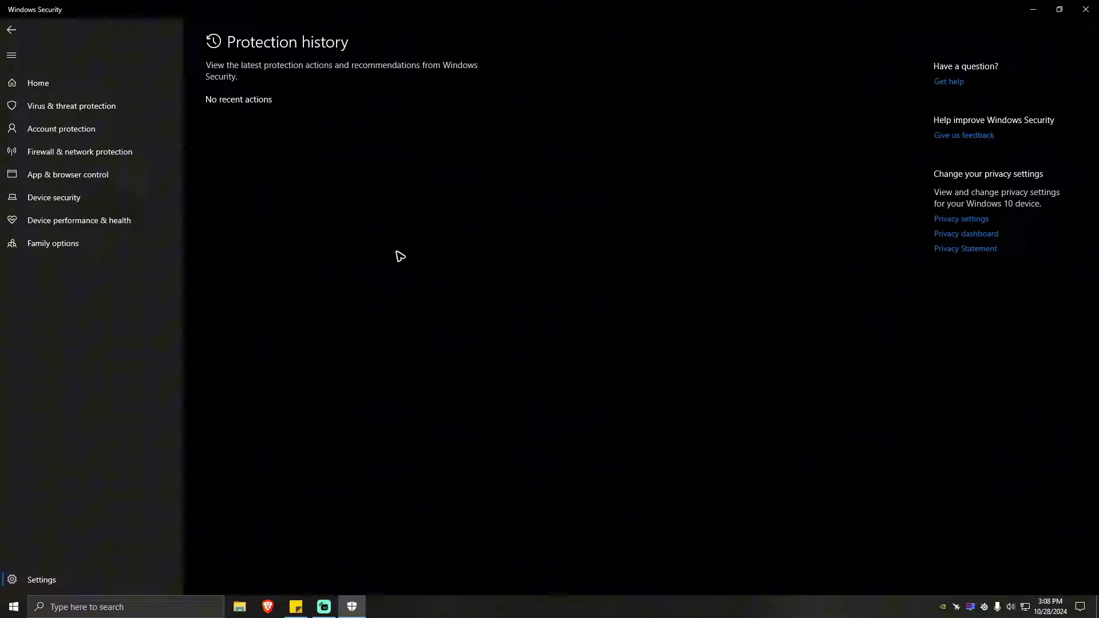
mouse_move(508, 280)
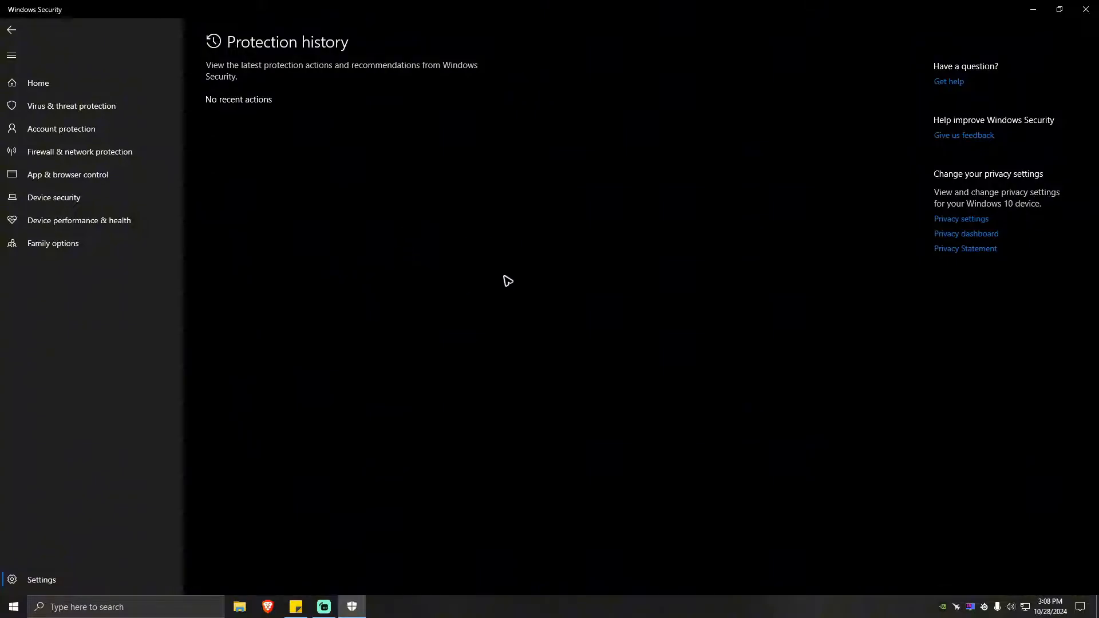
mouse_move(500, 279)
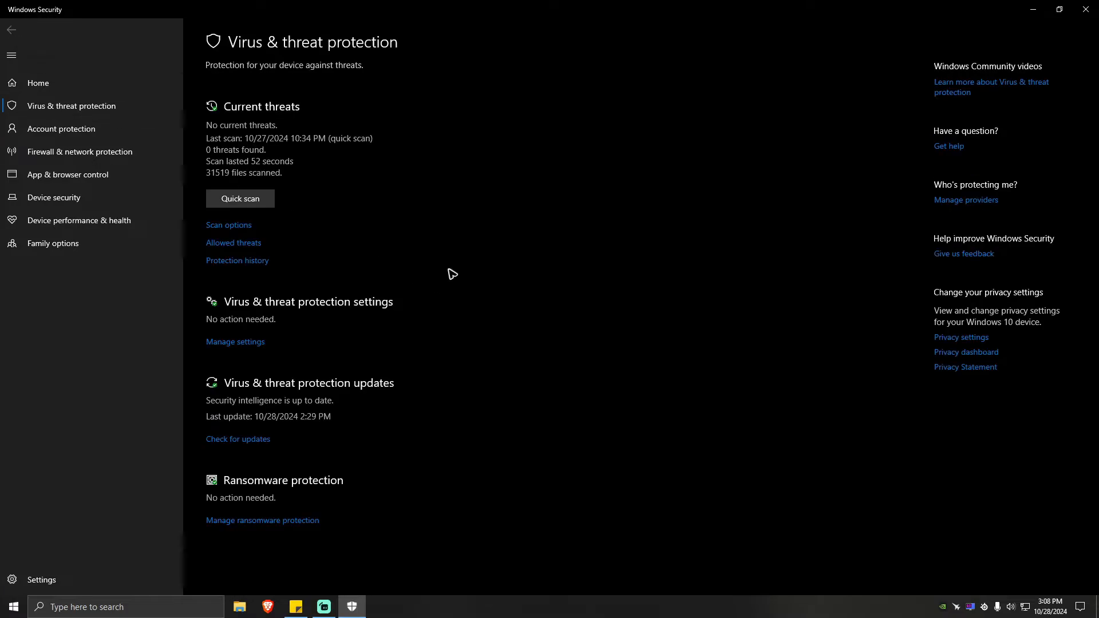
Reach the Defender Exclusions list via Manage settings > Add or remove exclusions
left_click(235, 343)
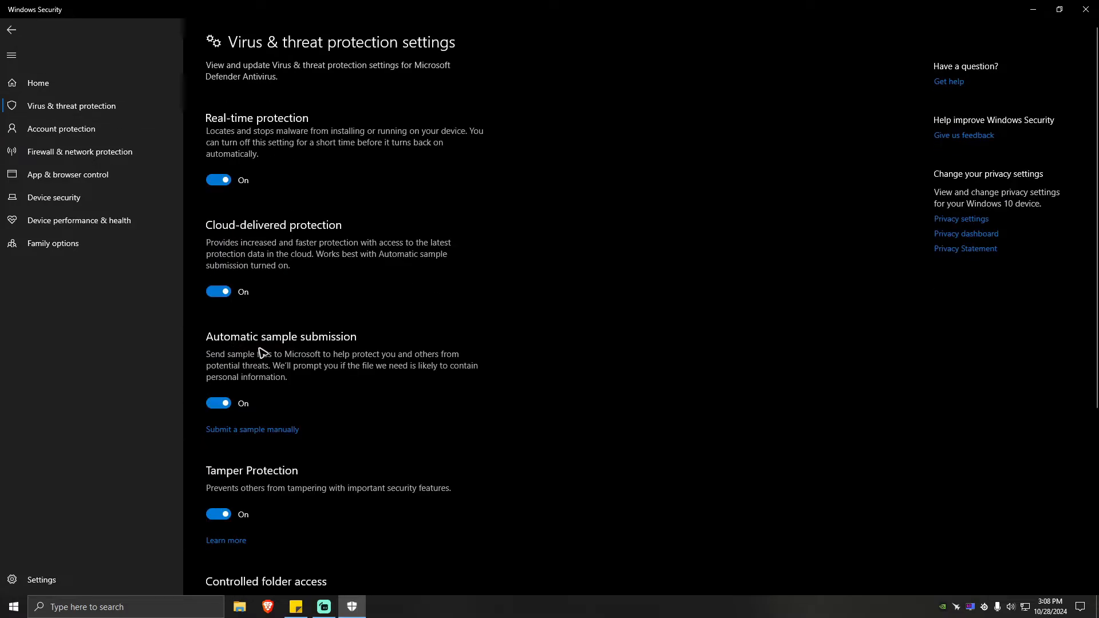
scroll("down", 3)
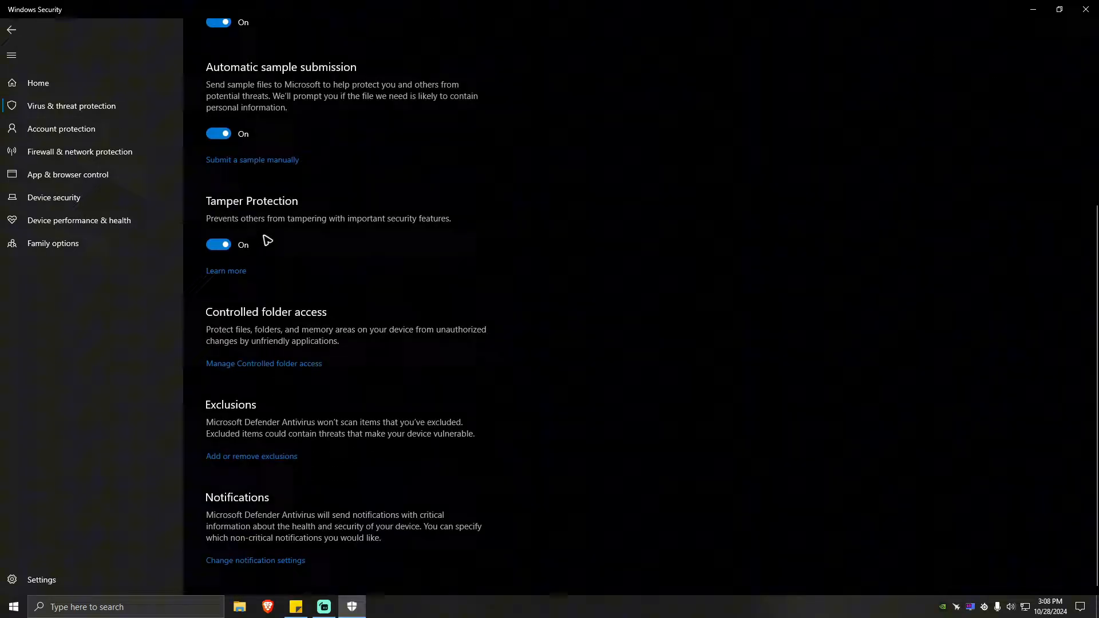
left_click(251, 457)
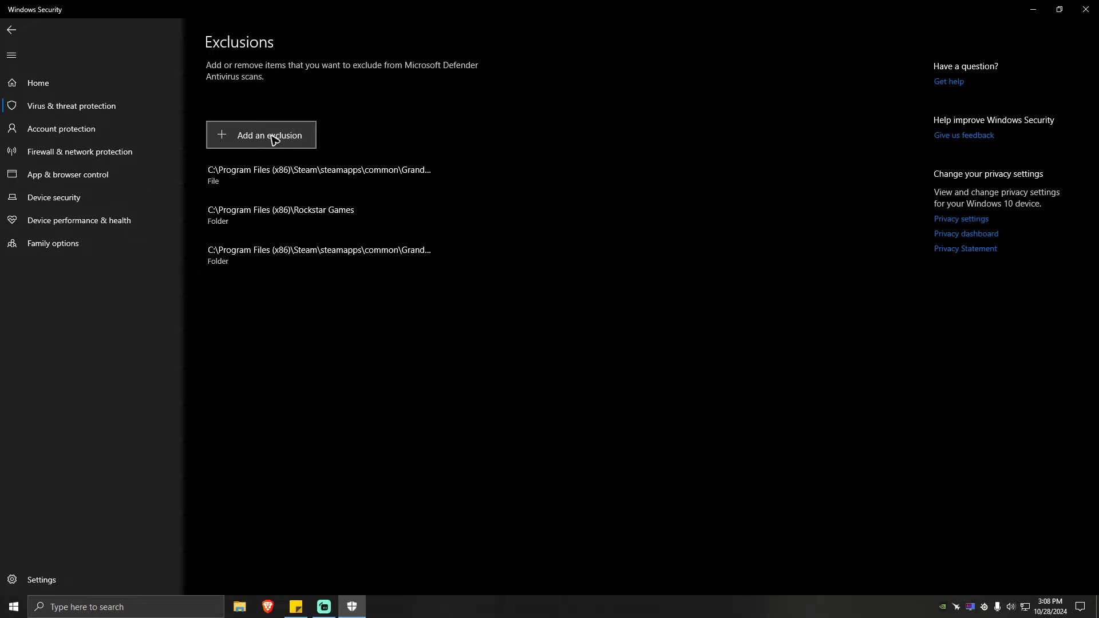
Add C:\Cyberpunk 2077\REDprelauncher as a file exclusion in Defender, then return to the desktop
left_click(261, 135)
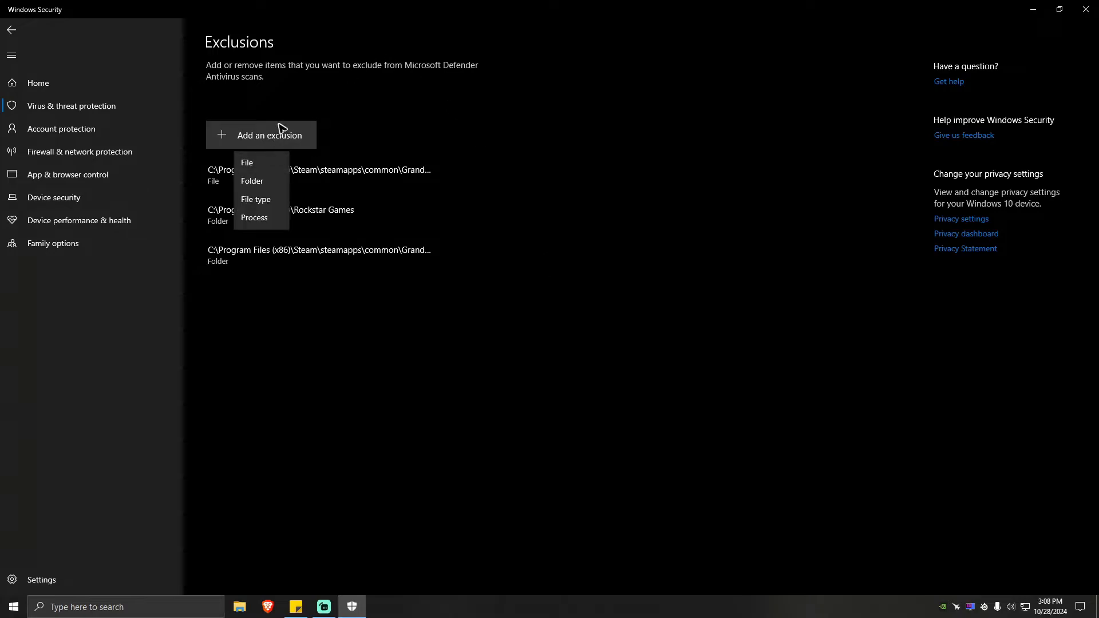
mouse_move(252, 181)
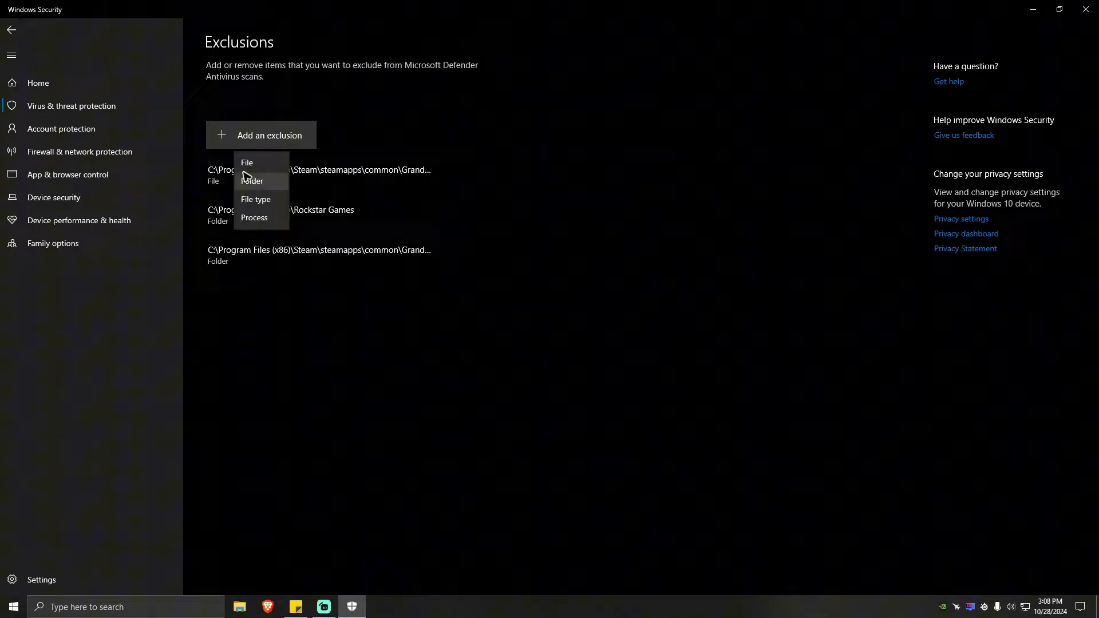
left_click(247, 161)
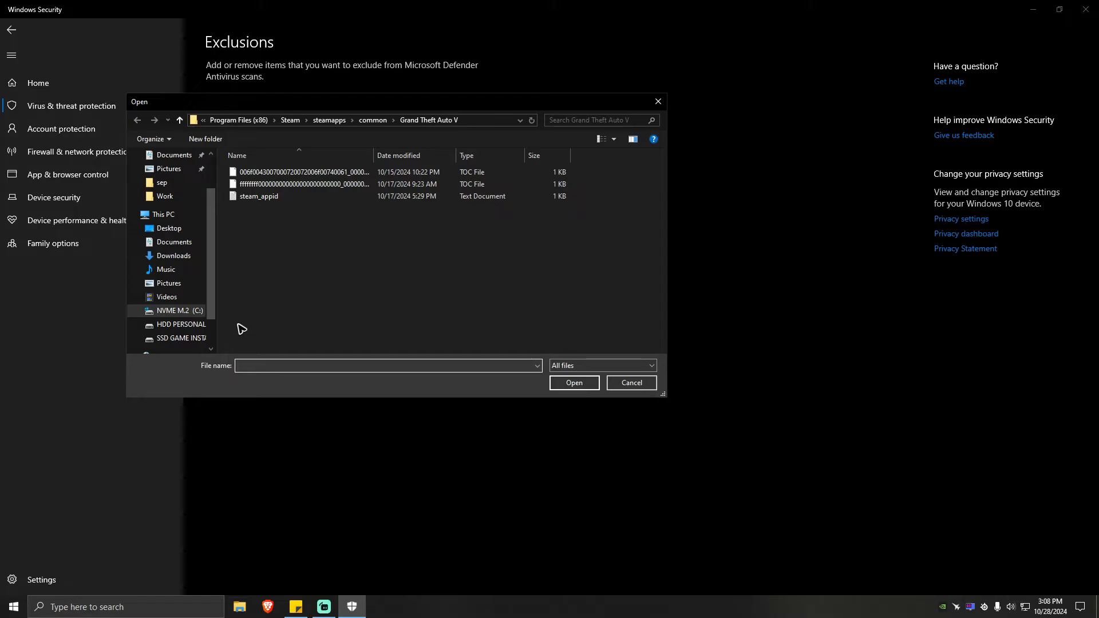
left_click(173, 310)
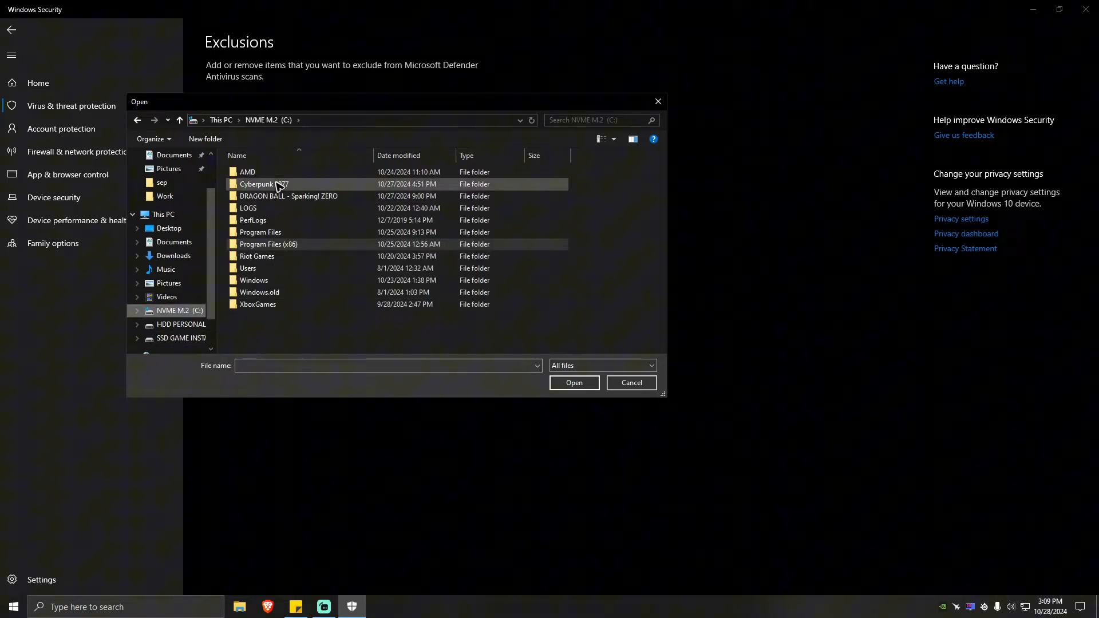
double_click(264, 183)
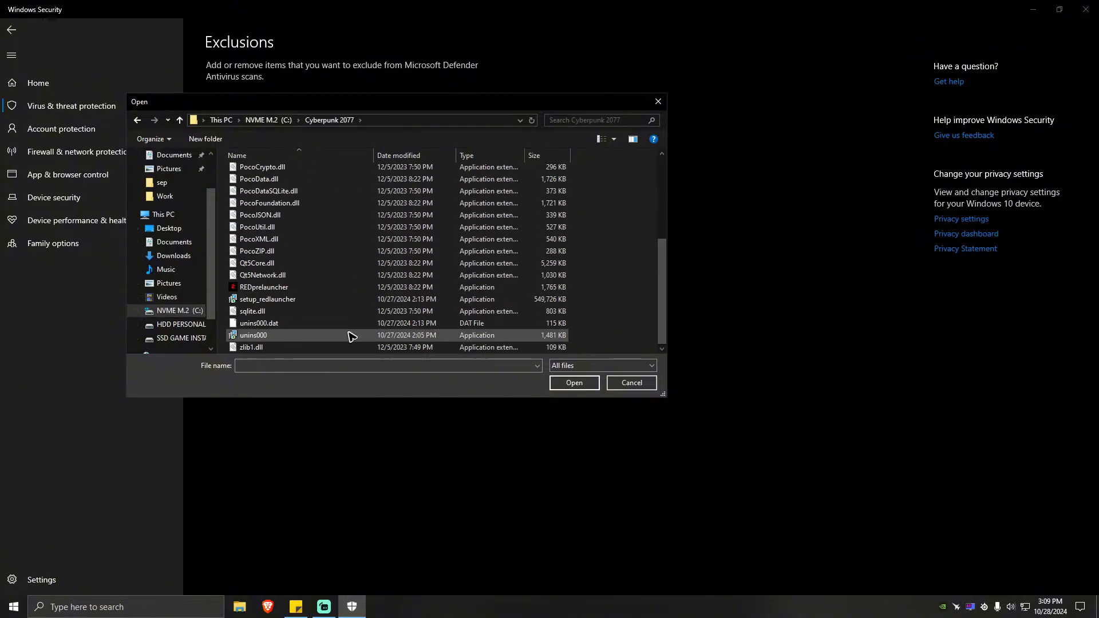
left_click(264, 286)
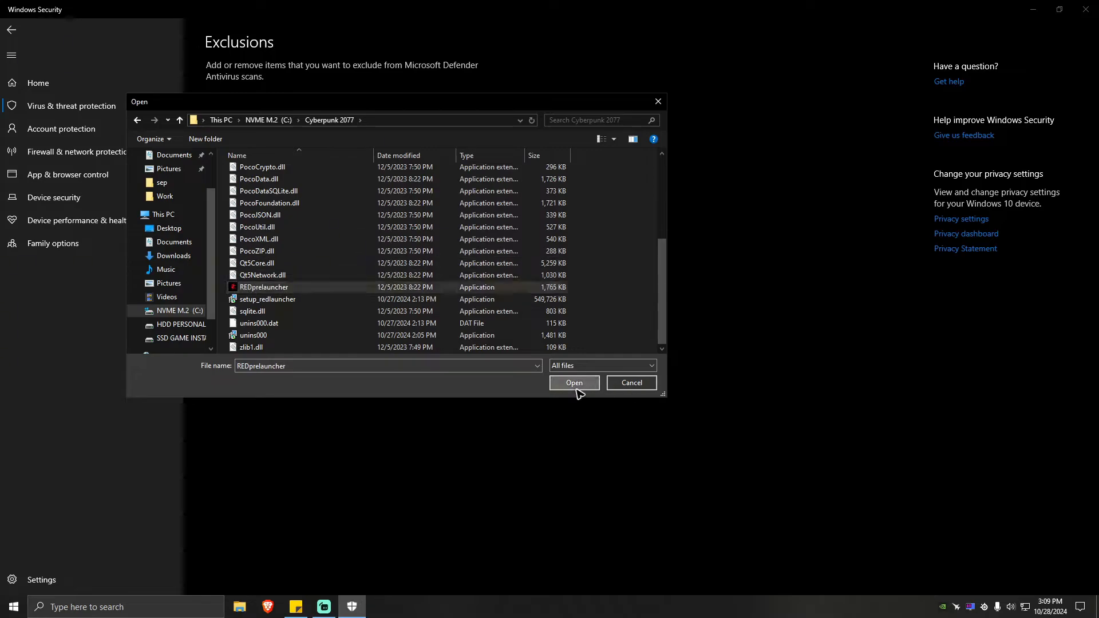
left_click(573, 382)
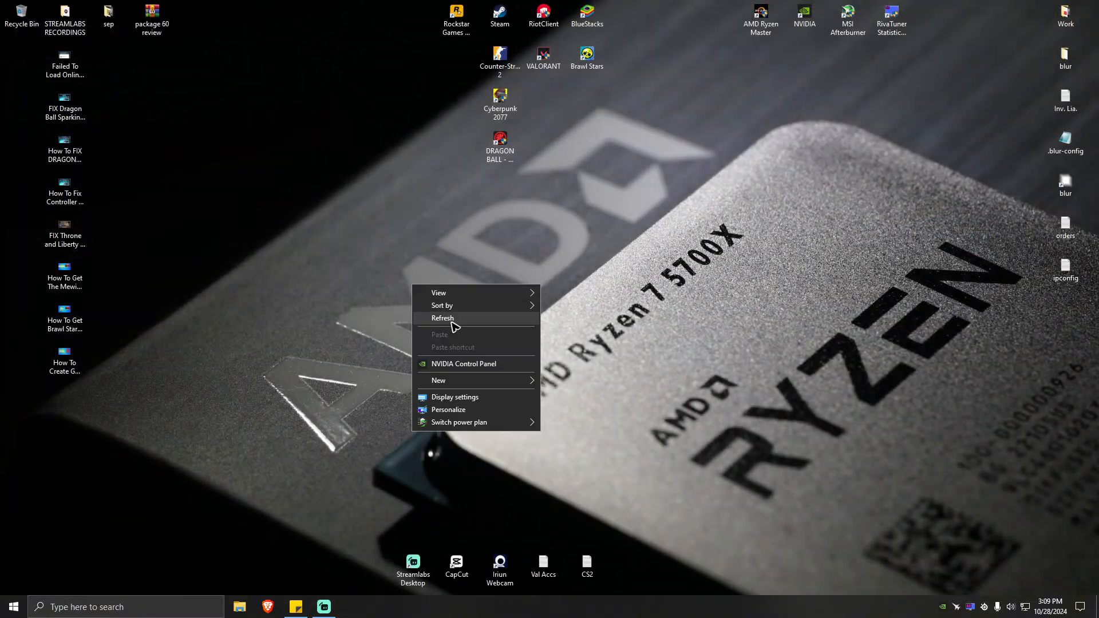
left_click(443, 317)
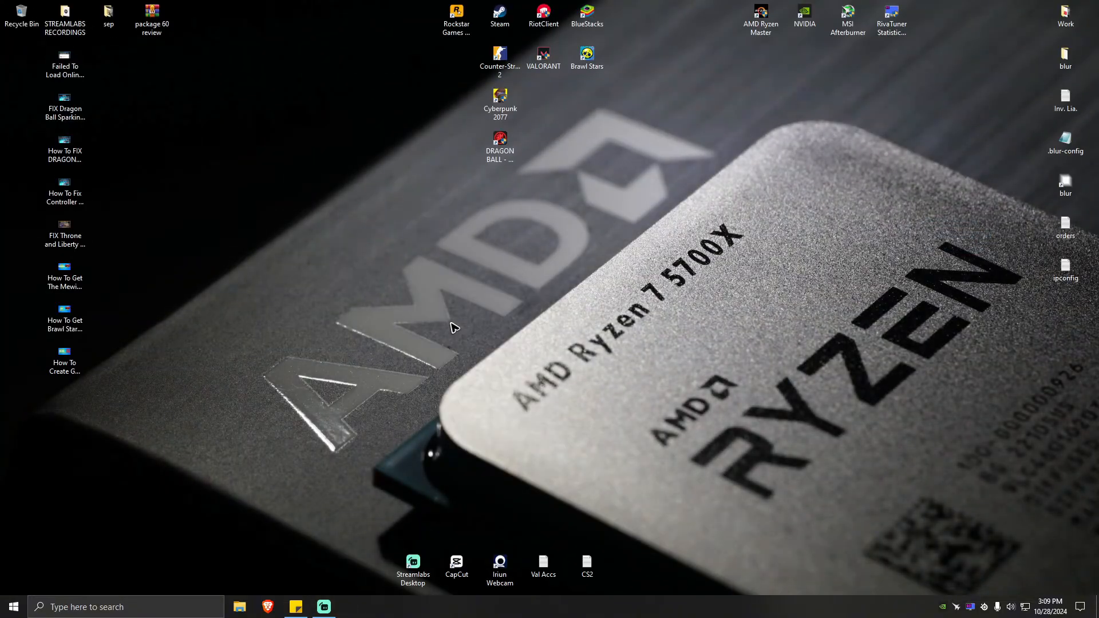
mouse_move(442, 336)
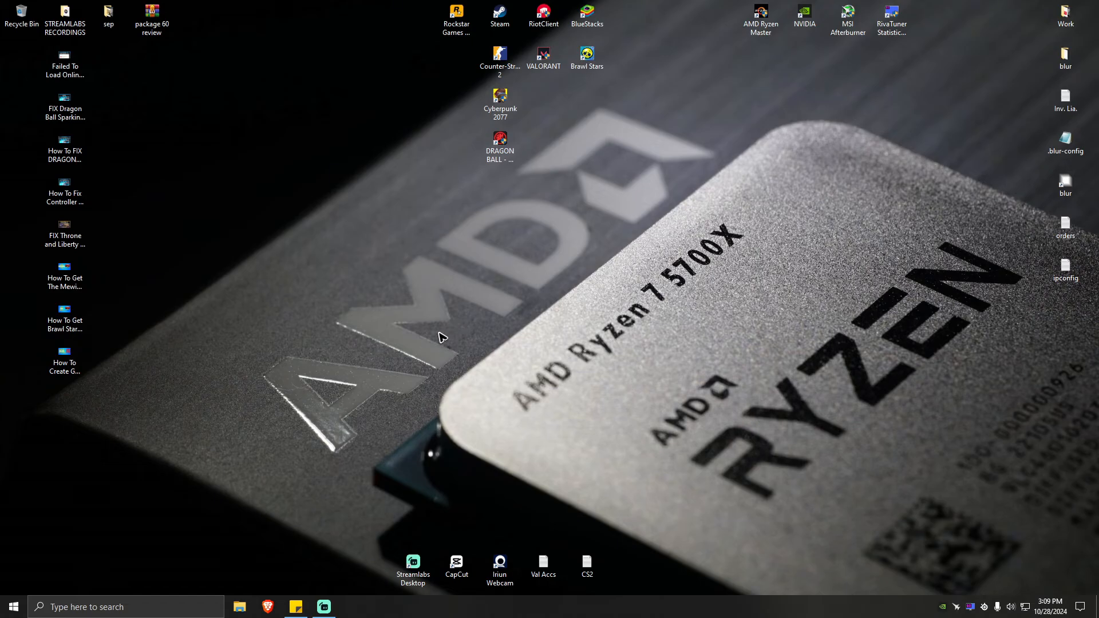
mouse_move(326, 424)
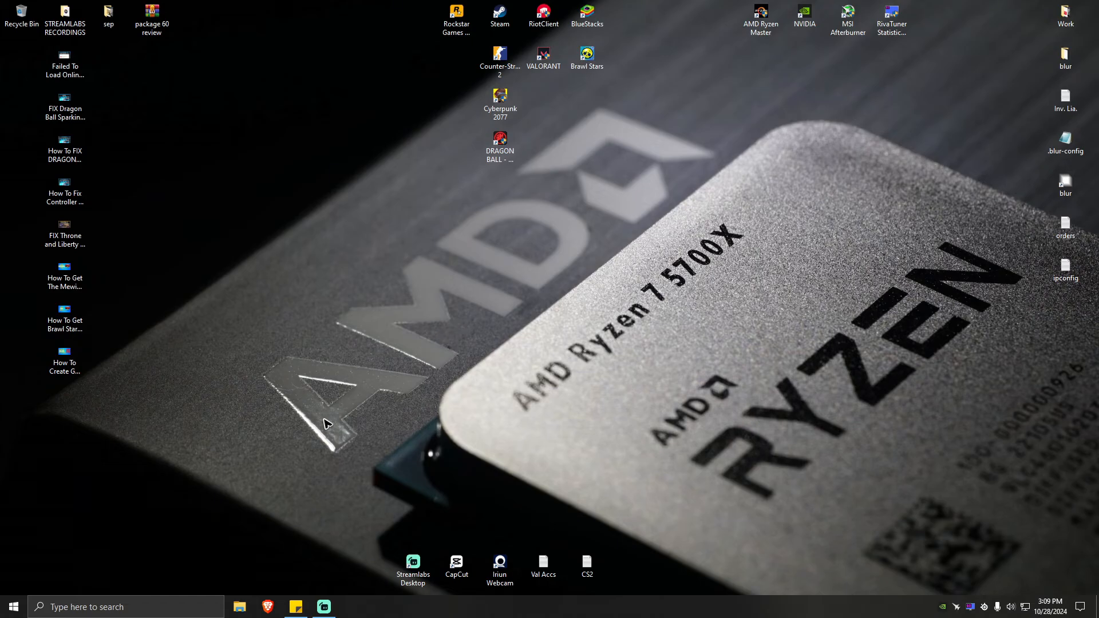
Search Brave for 'onlinefix64.dll download' and reach the DLLme page's version 1.3.2.2 download
left_click(268, 607)
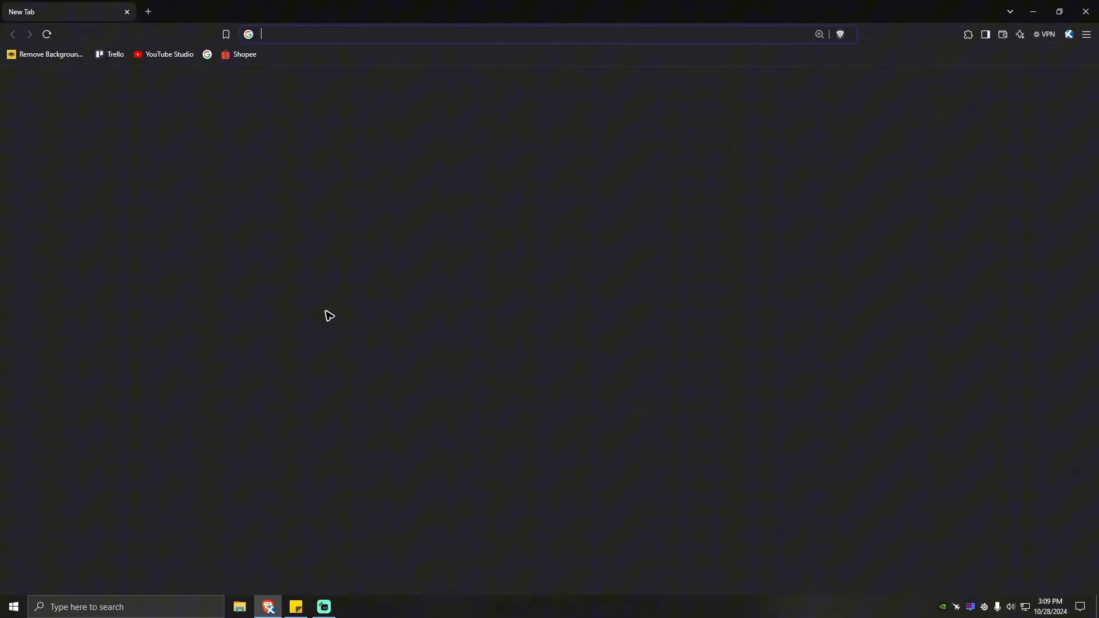
left_click(547, 34)
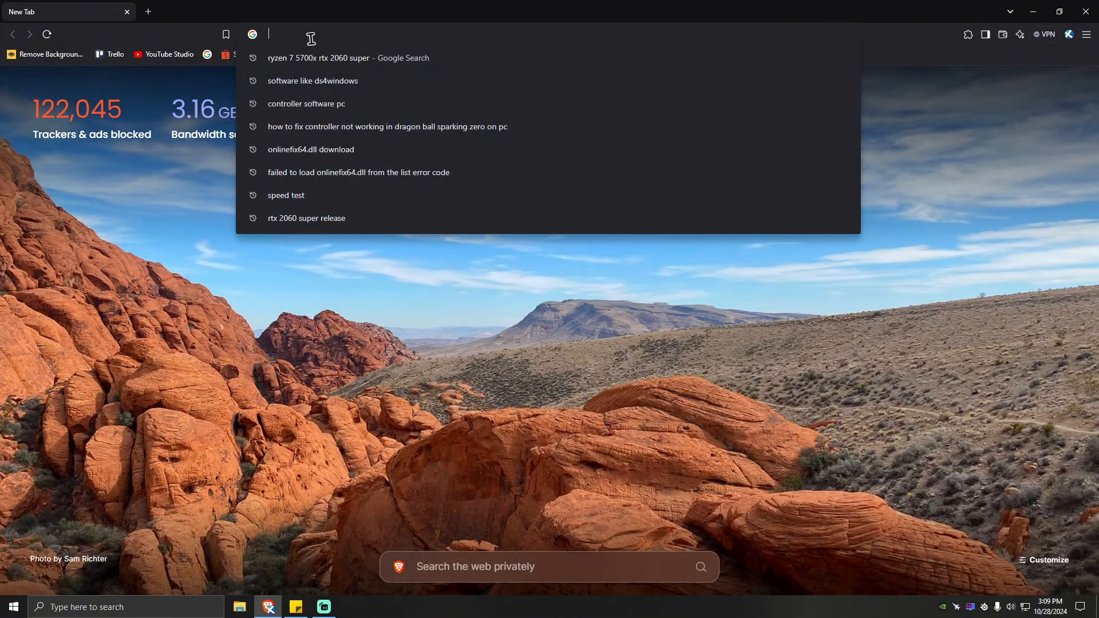
left_click(310, 149)
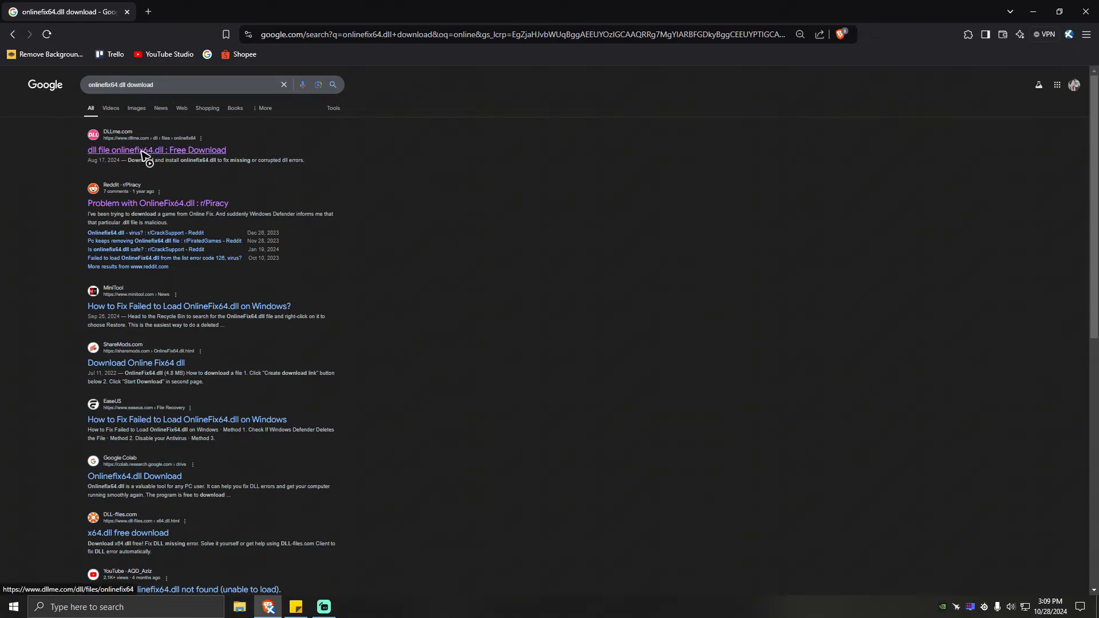
left_click(156, 150)
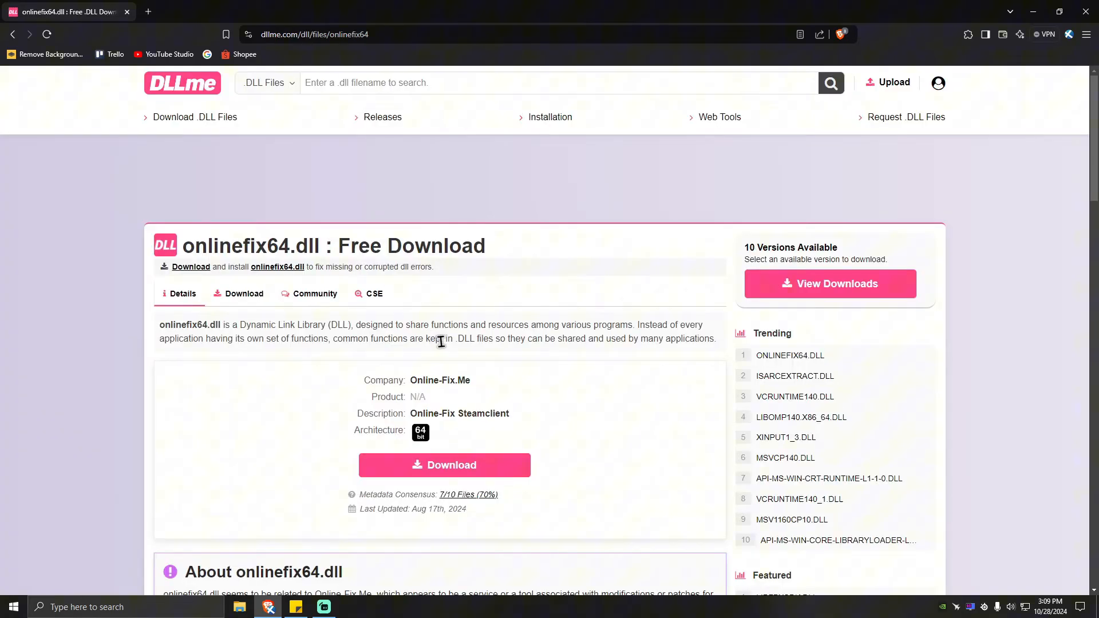
scroll("down", 3)
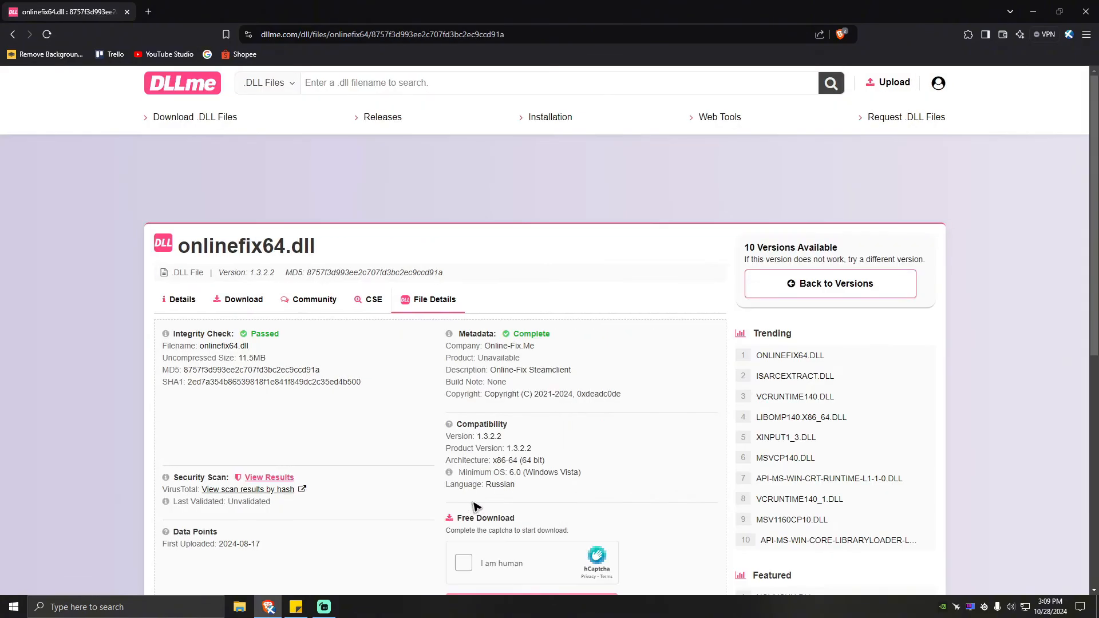
scroll("down", 3)
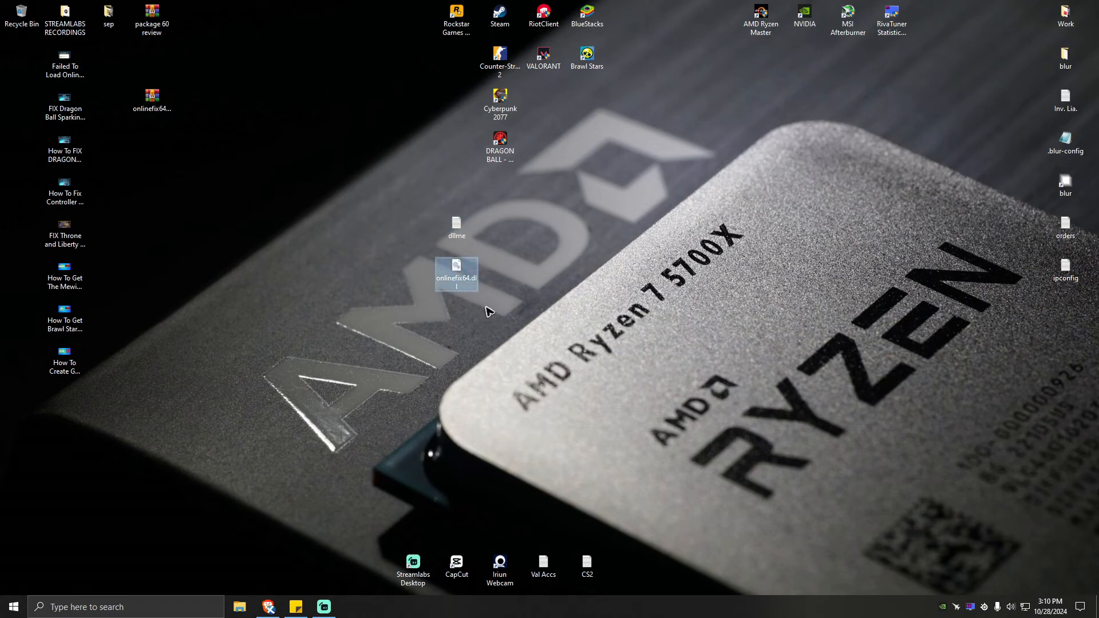
mouse_move(456, 273)
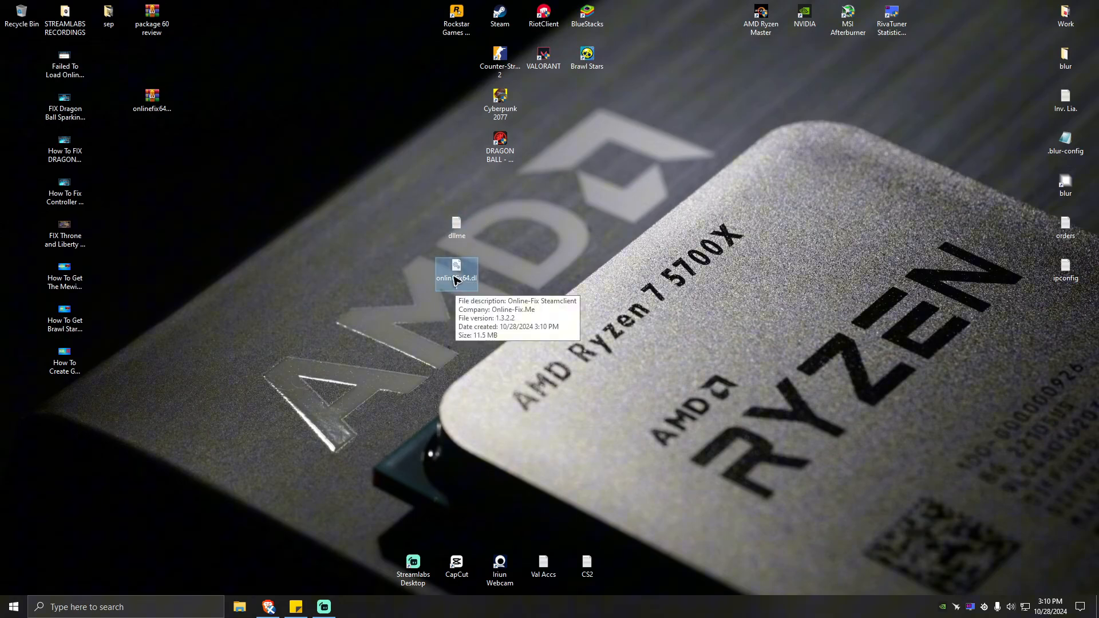
mouse_move(367, 413)
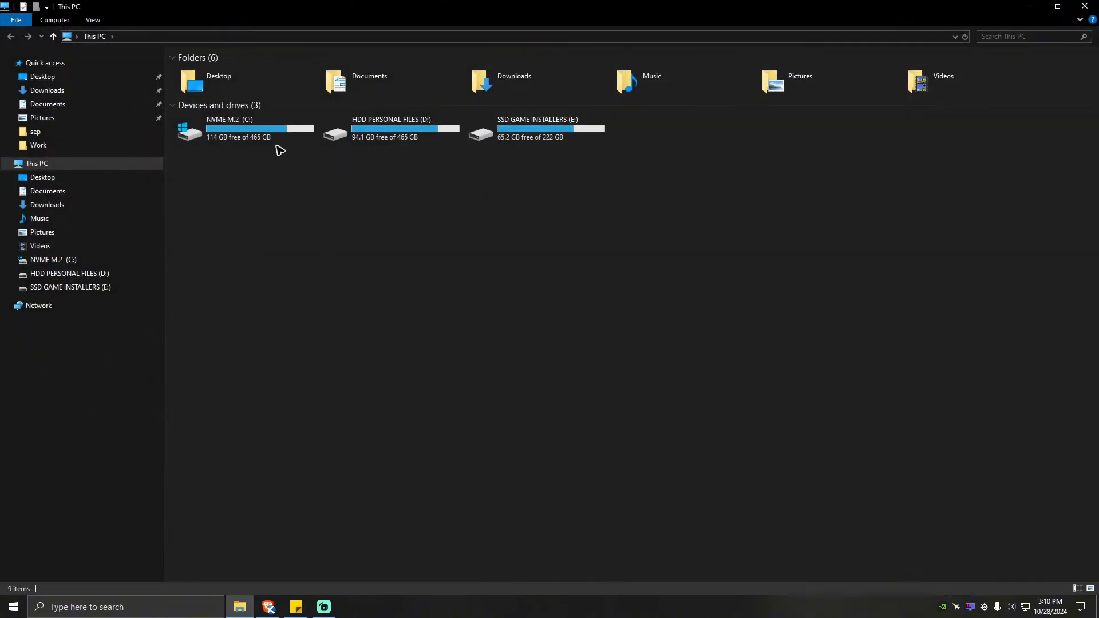
Browse File Explorer into the C drive toward the Cyberpunk 2077 game folder
double_click(229, 128)
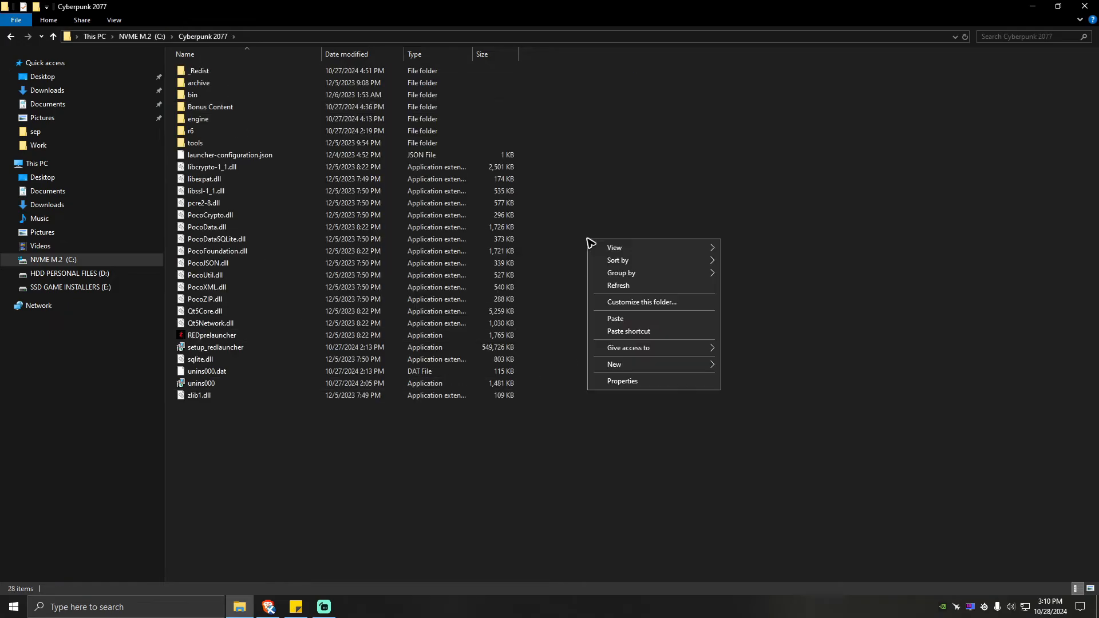
mouse_move(650, 321)
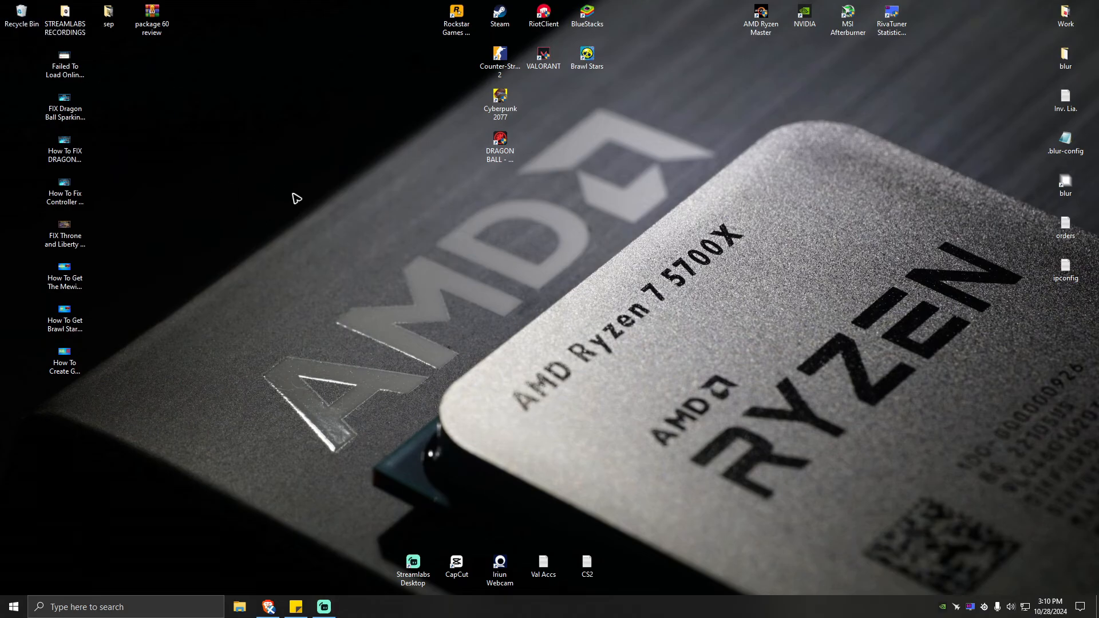
Run an administrator Command Prompt with sfc /scannow entered, then close it
left_click(12, 606)
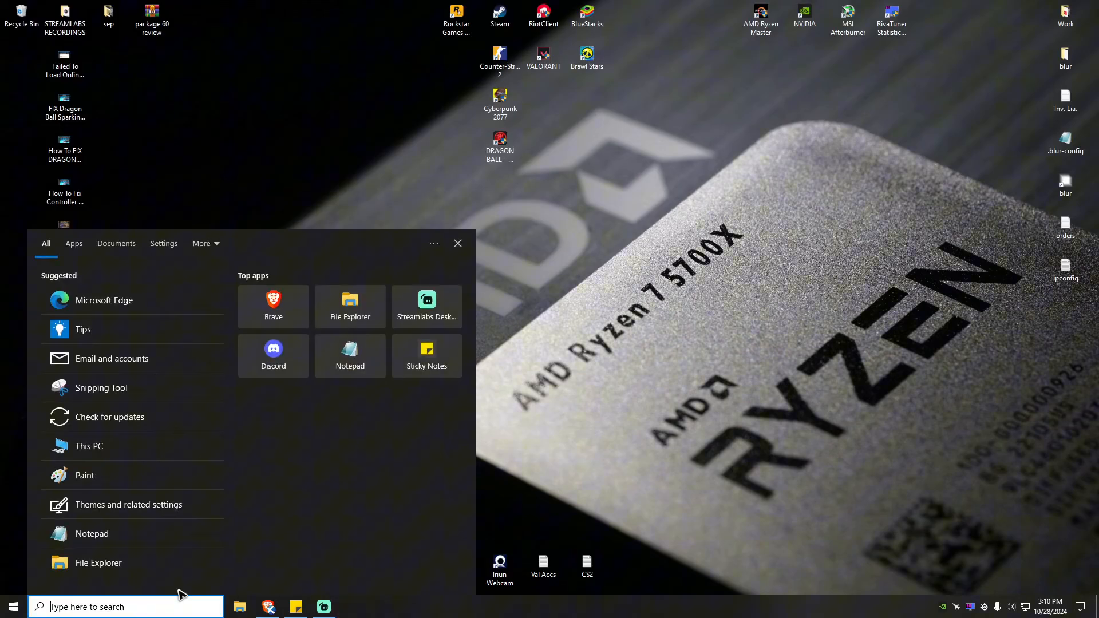
type("cmd")
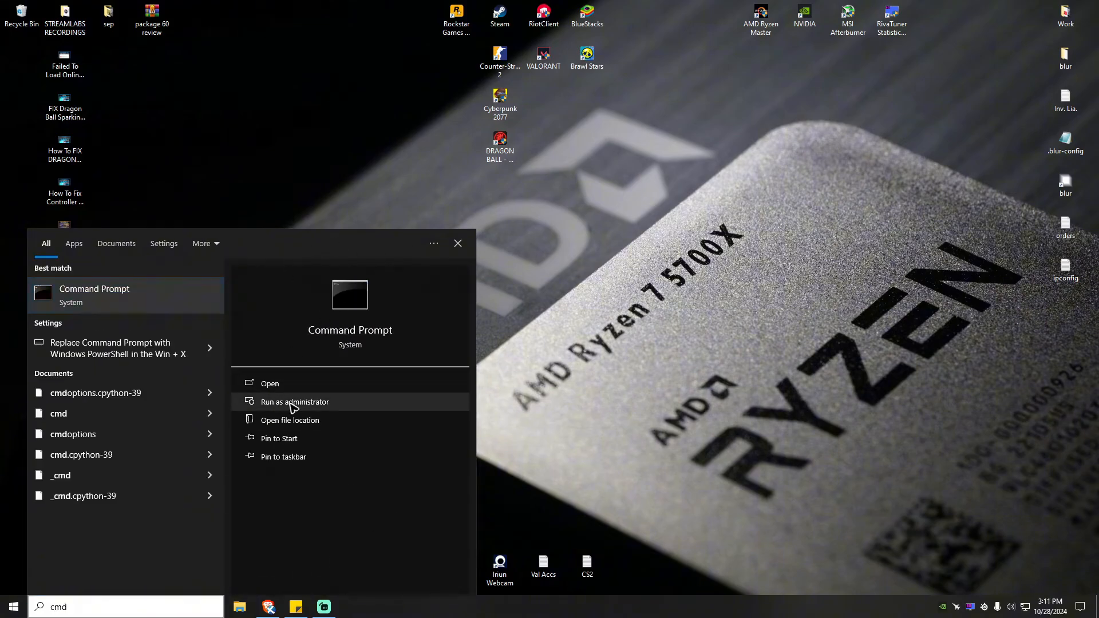
left_click(295, 402)
type("s")
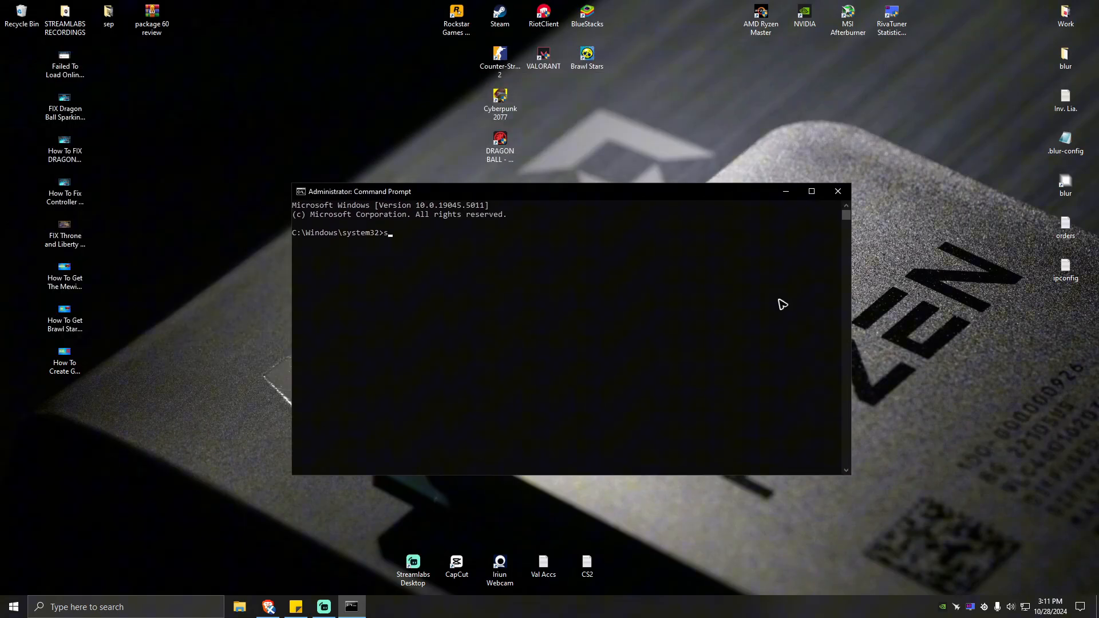
type("fc /scannow")
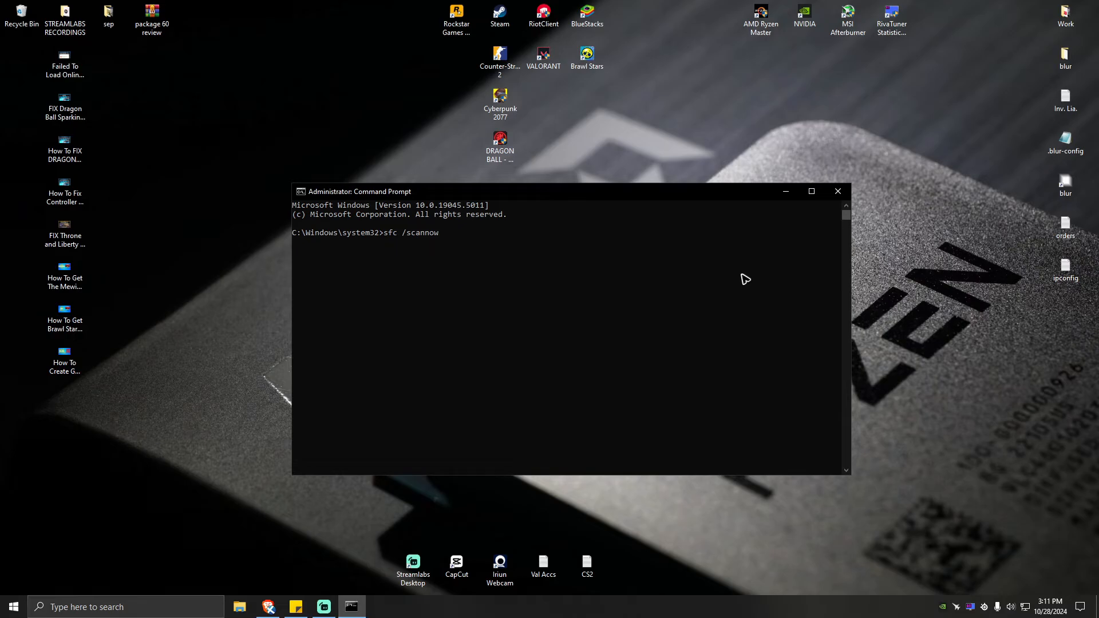
mouse_move(743, 279)
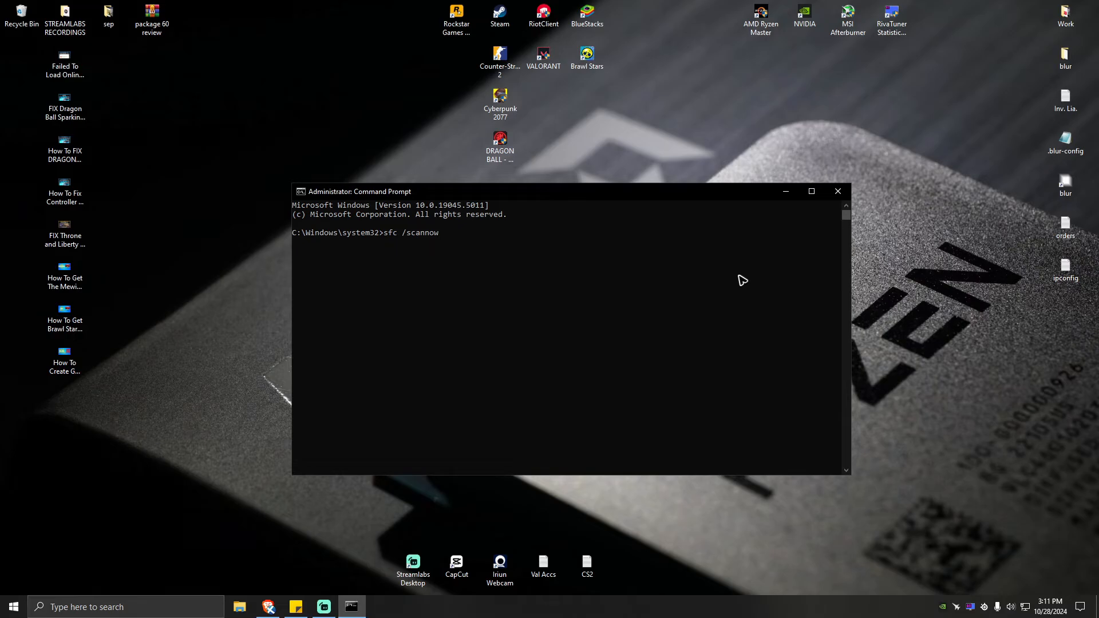
mouse_move(836, 198)
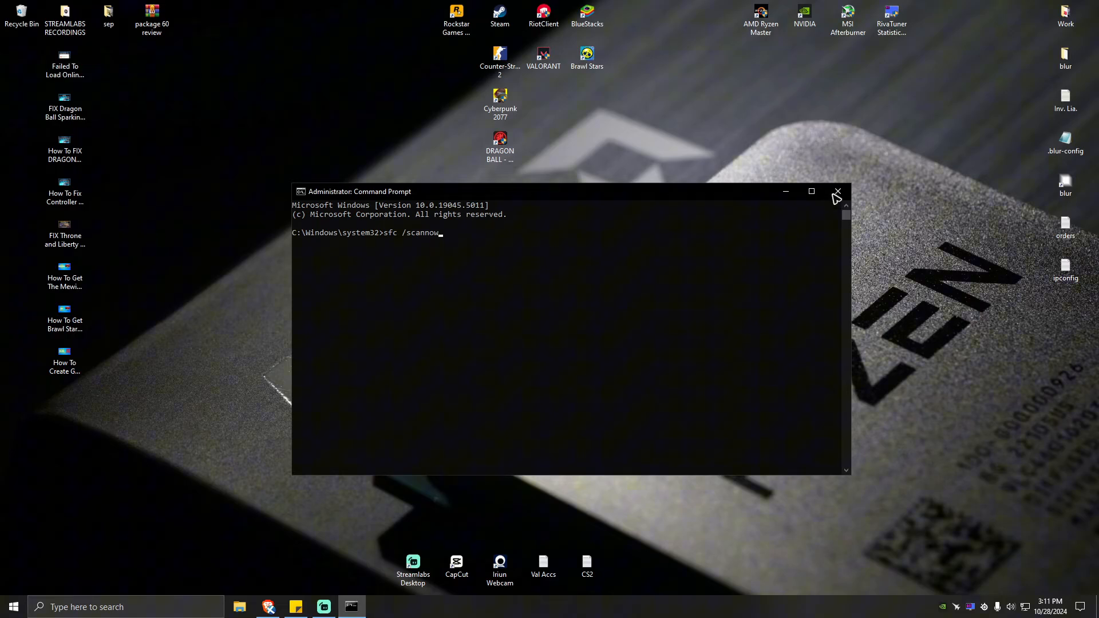
left_click(836, 191)
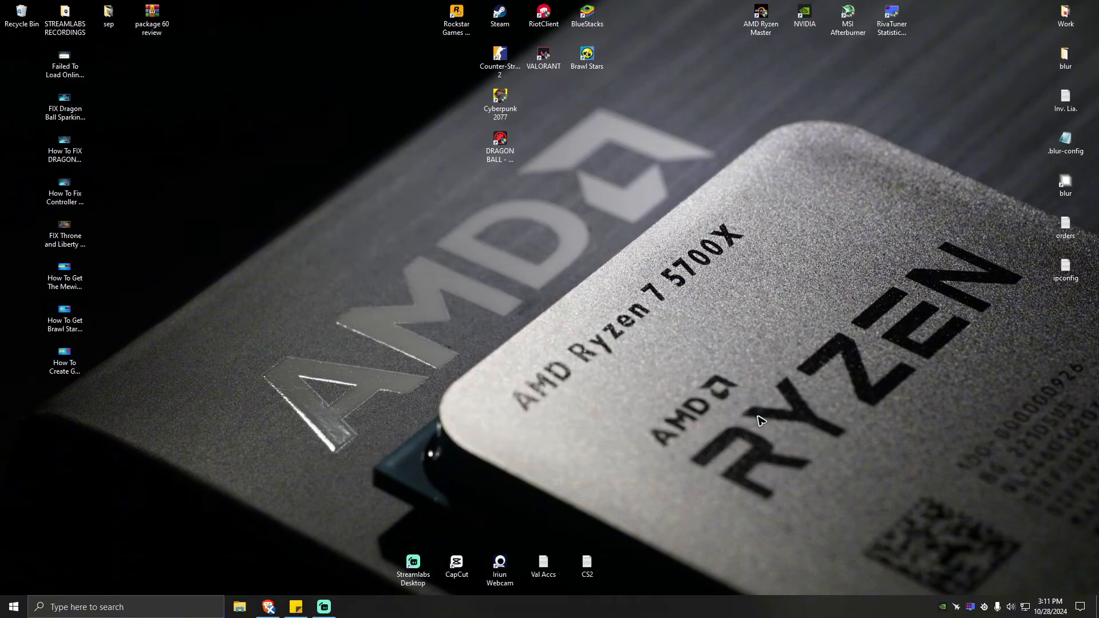
mouse_move(799, 615)
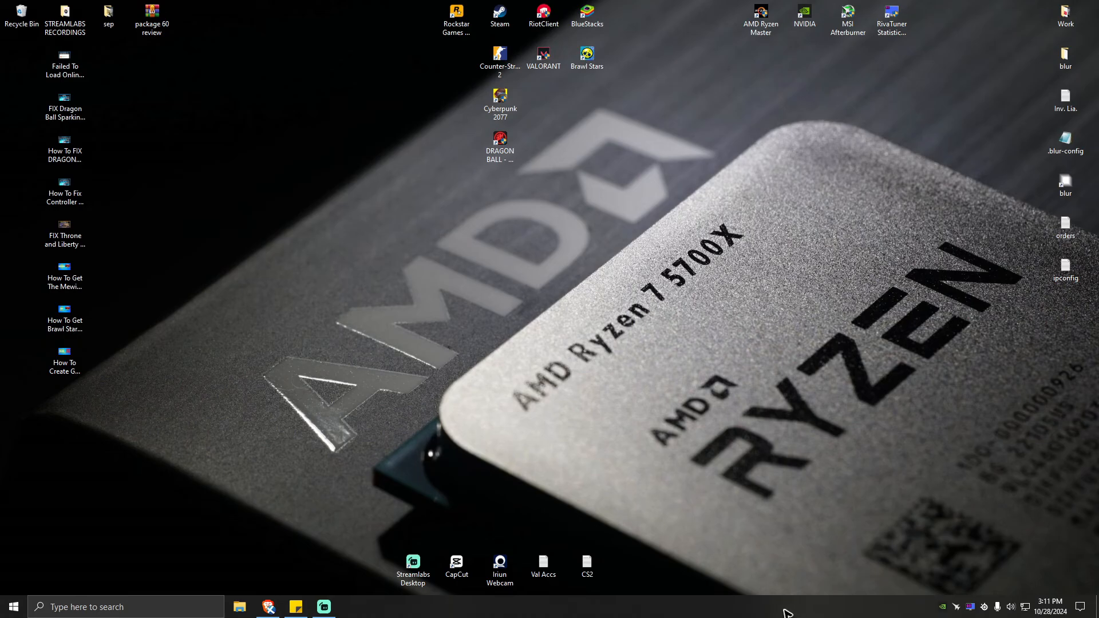
mouse_move(766, 601)
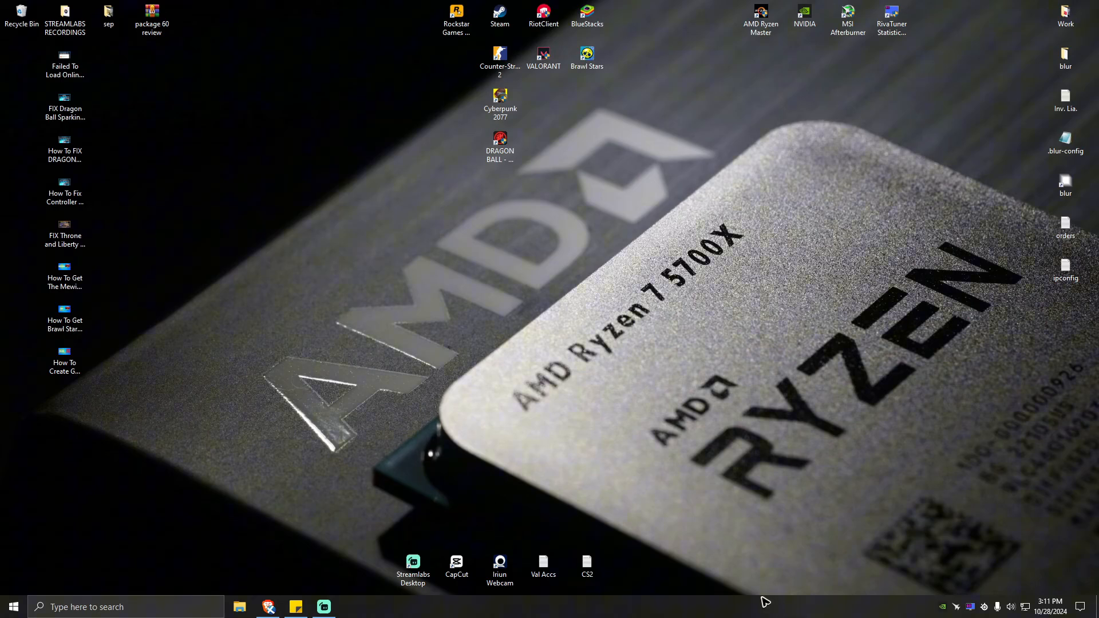
mouse_move(167, 299)
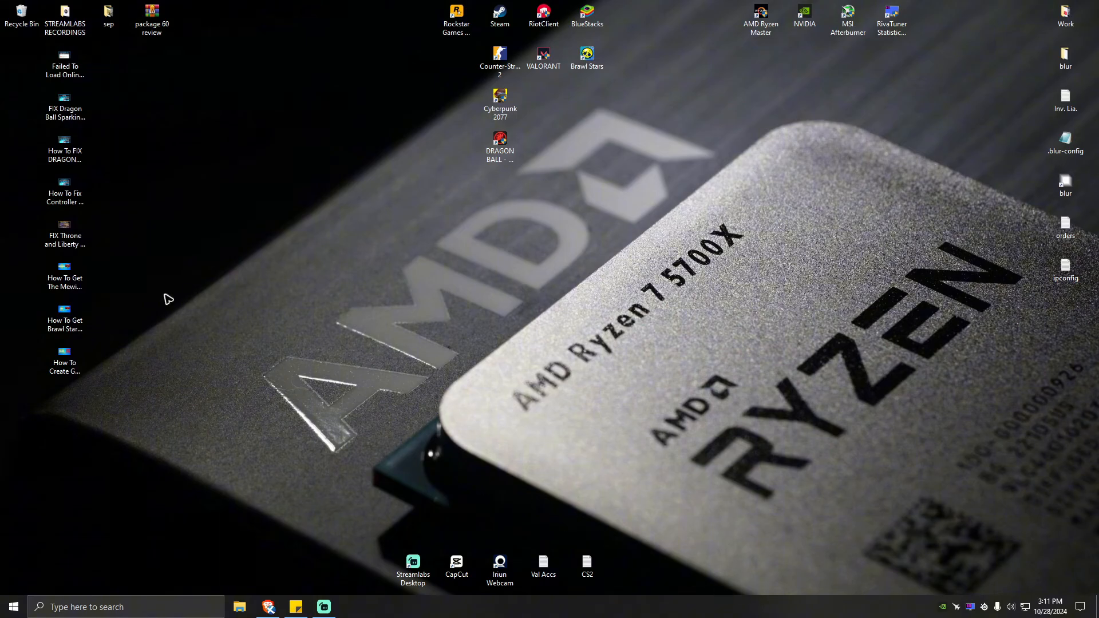
left_click(295, 606)
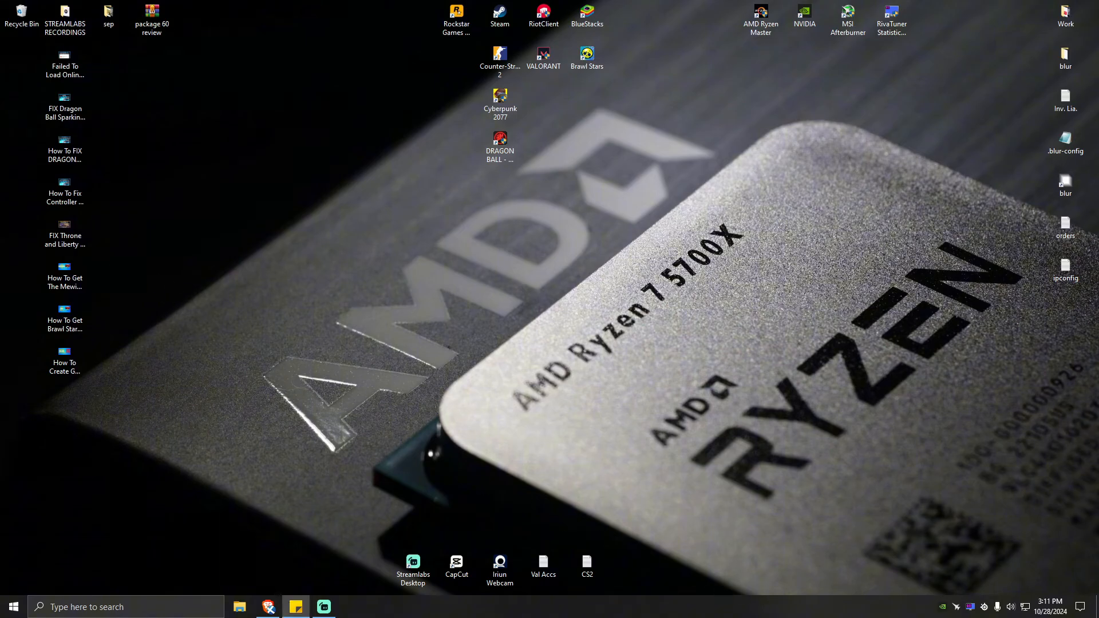